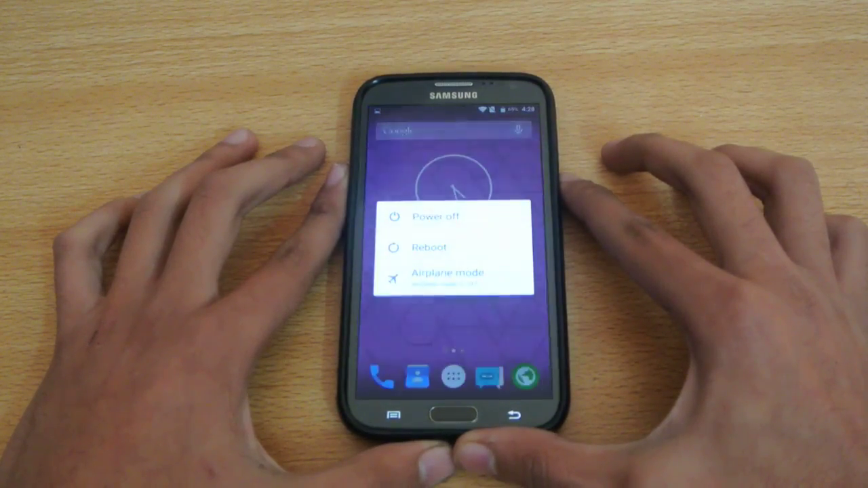
Choose Power off in the power menu so the Galaxy Note 2 begins shutting down.
left_click(437, 216)
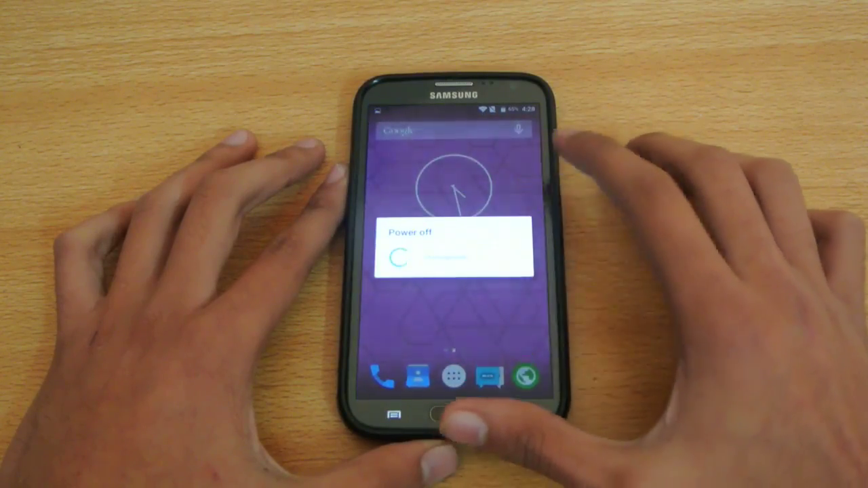